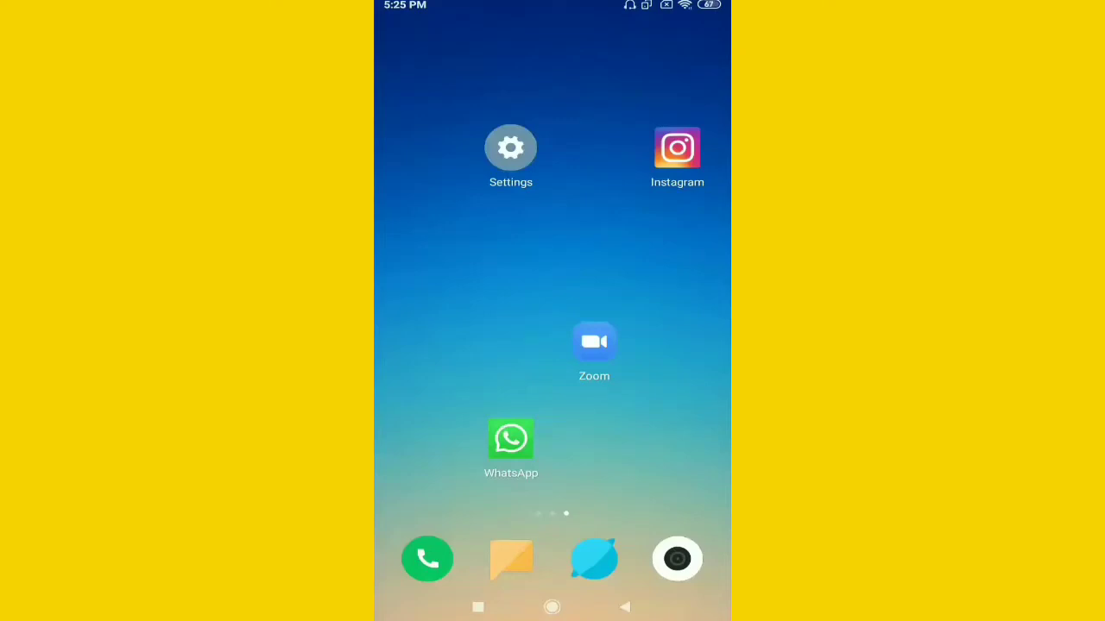
Launch Zoom from the home screen to reach its Meet & Chat screen.
click(594, 341)
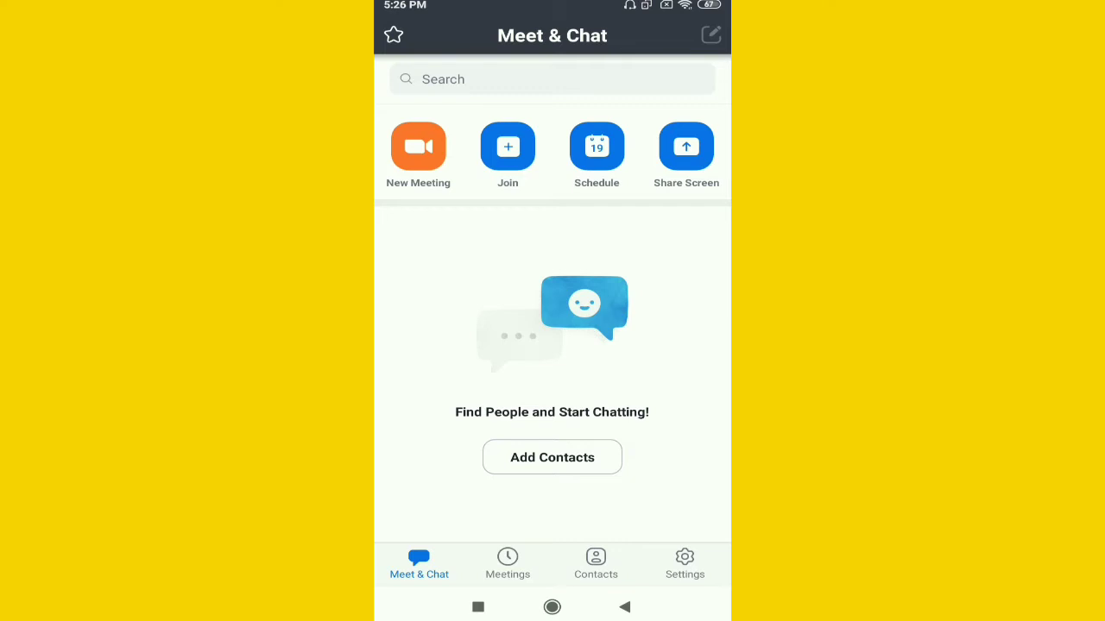
Go through Settings to the My Profiles page with photo, display name and account details.
click(683, 562)
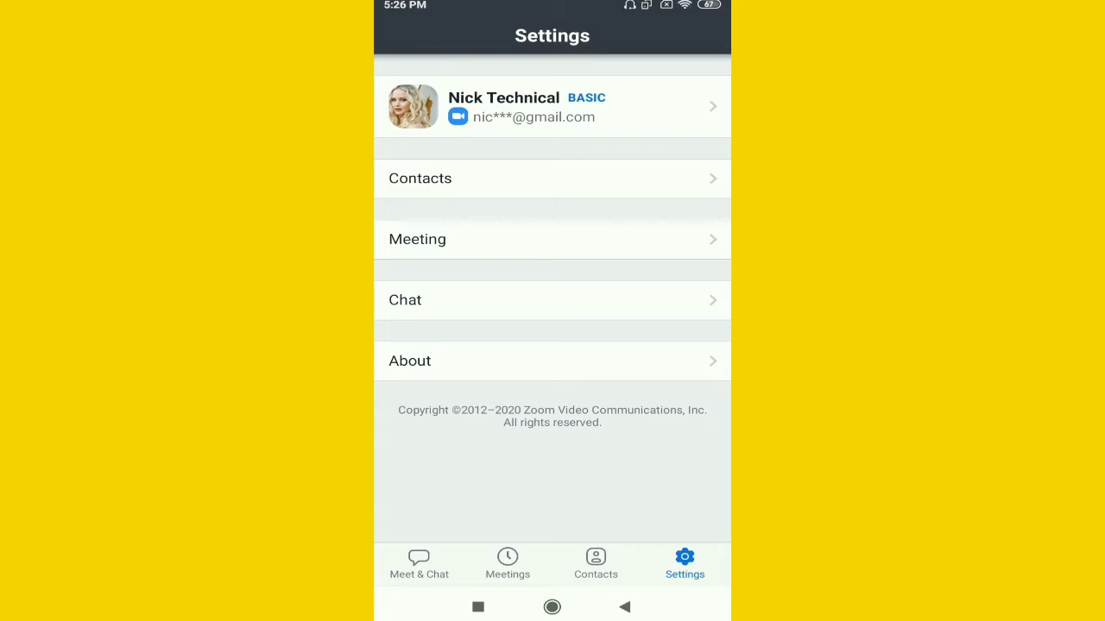
click(552, 107)
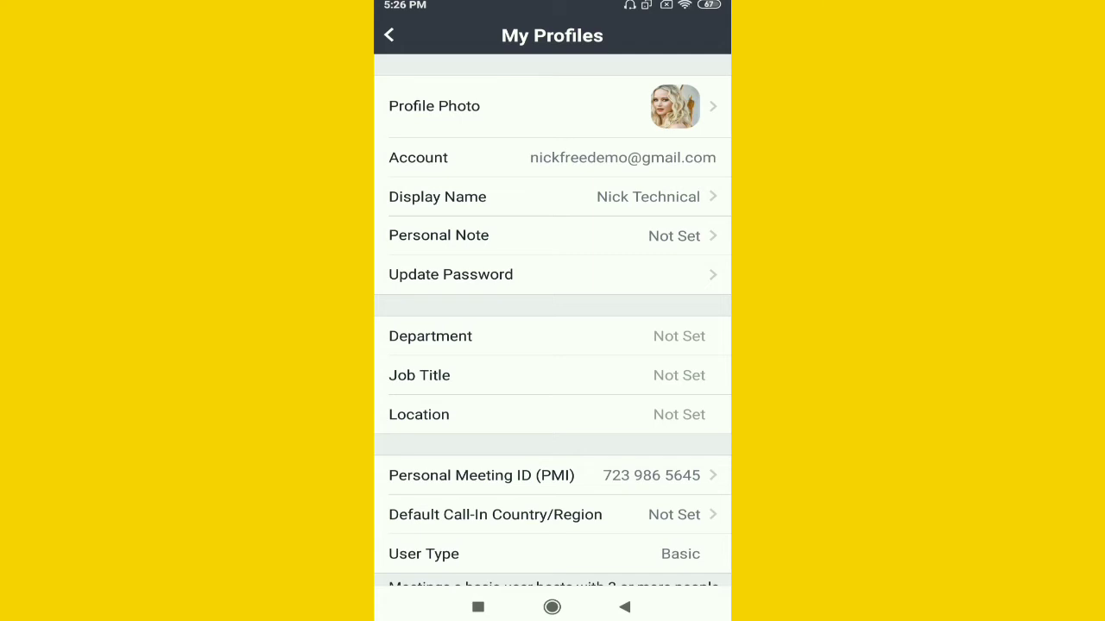
Enter 'not available now' as the Personal Note and save it.
click(552, 235)
text(n)
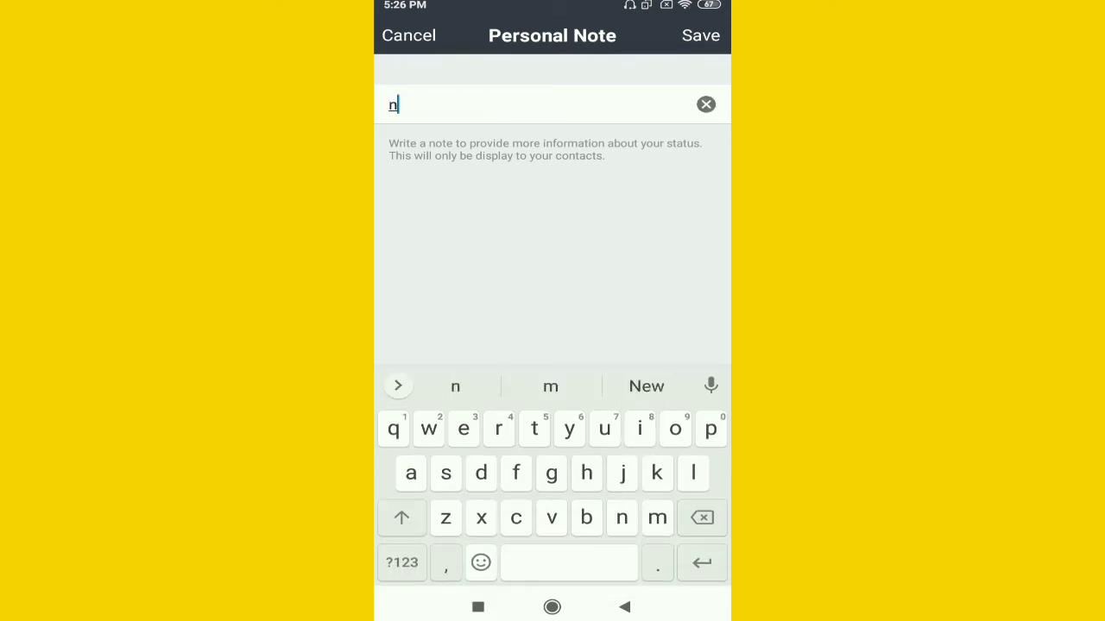
text(ot available now)
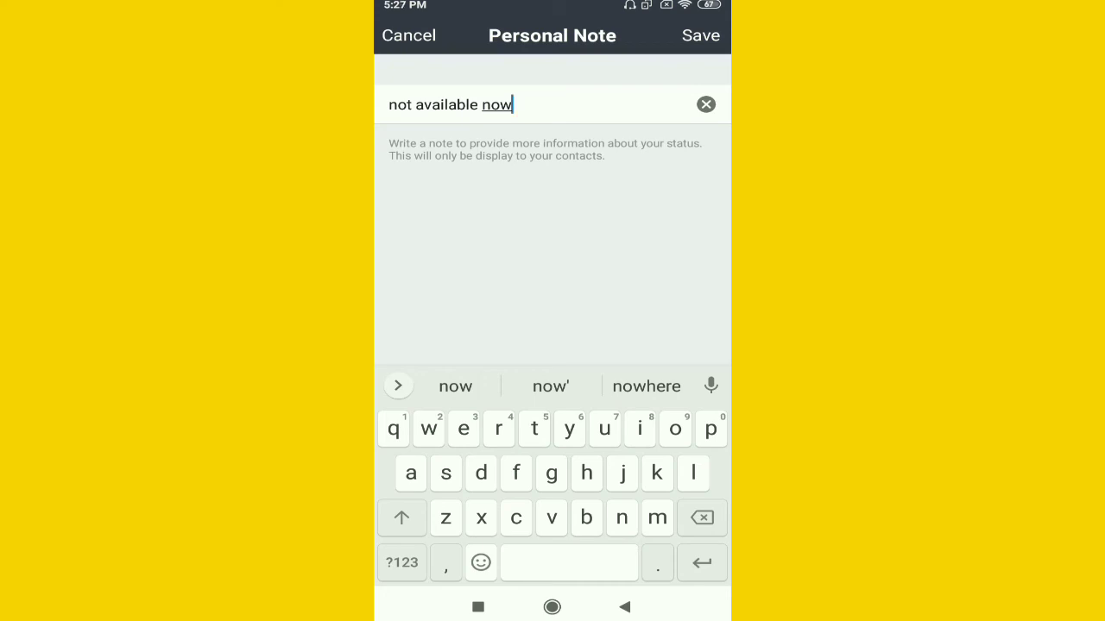
click(409, 34)
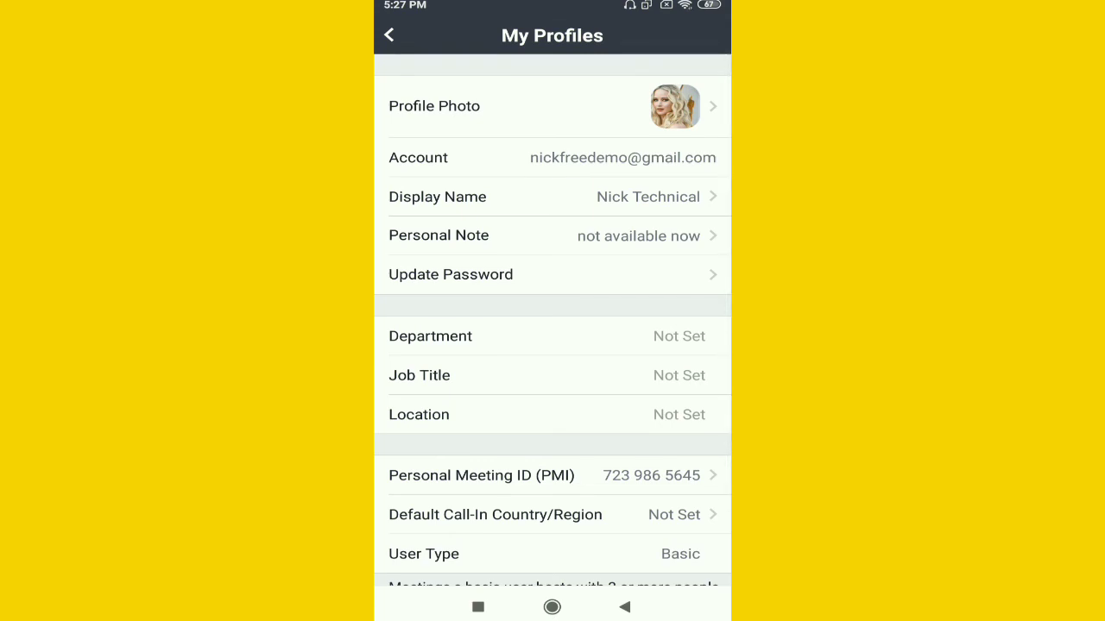
Reopen the Personal Note to confirm the saved text.
click(552, 234)
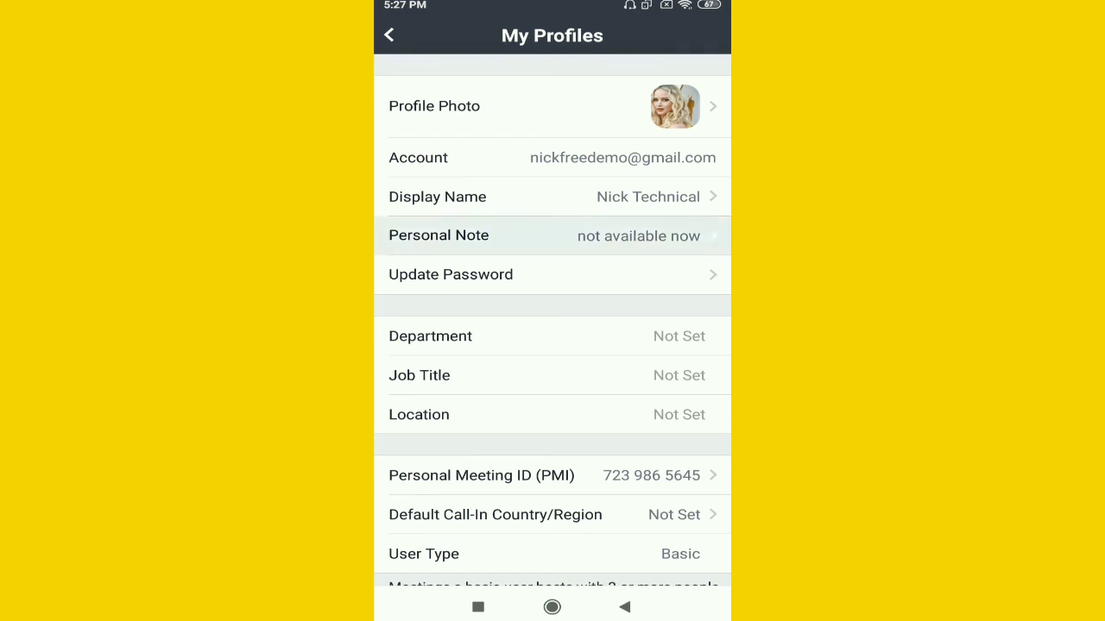
click(553, 234)
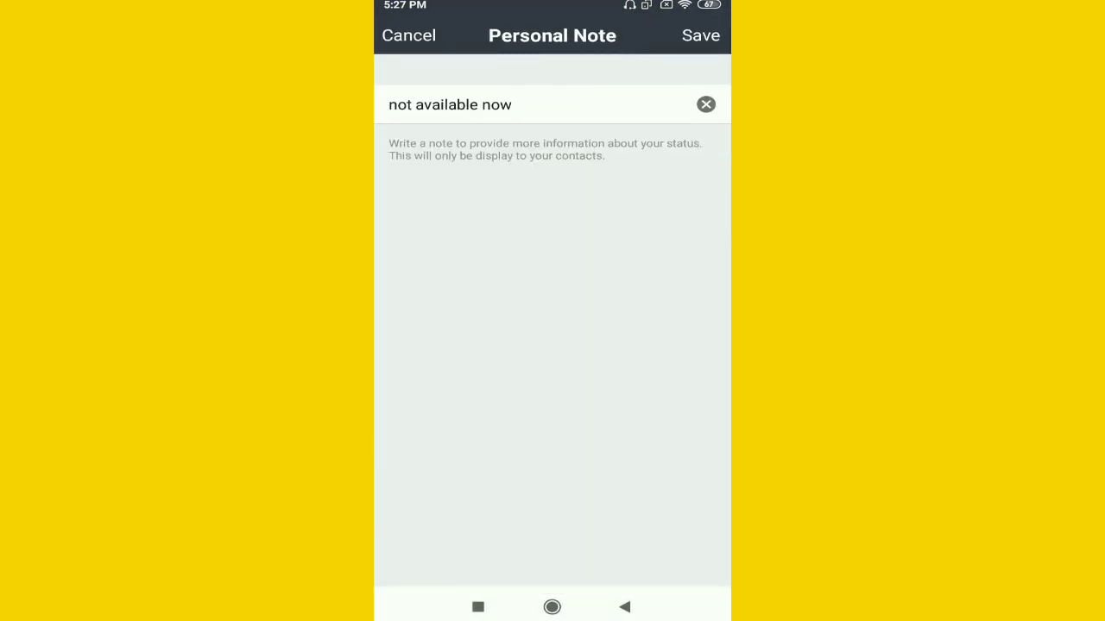